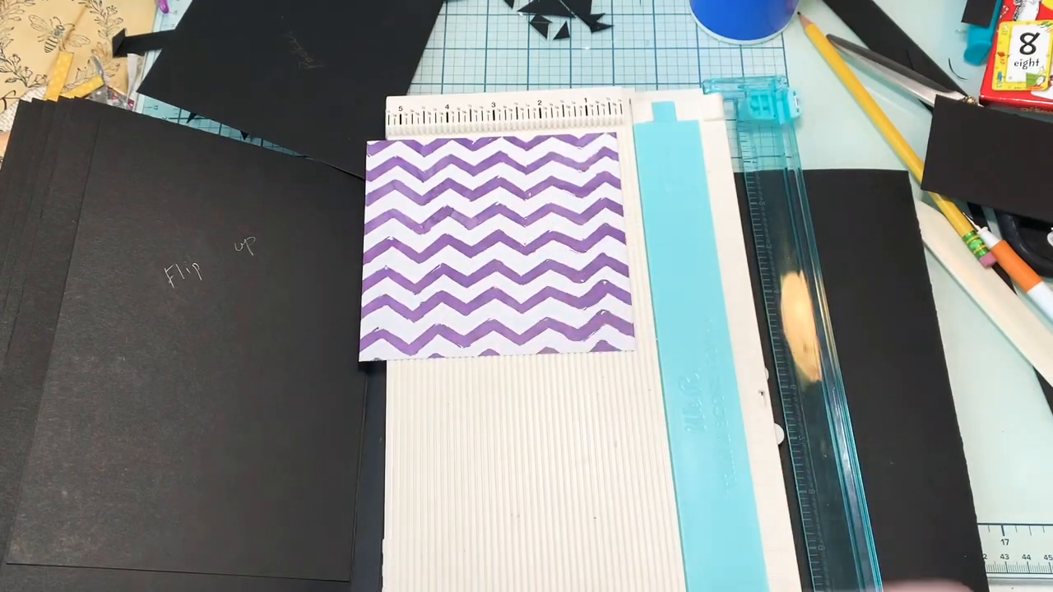
pyautogui.moveTo(493, 246); pyautogui.dragTo(526, 345)
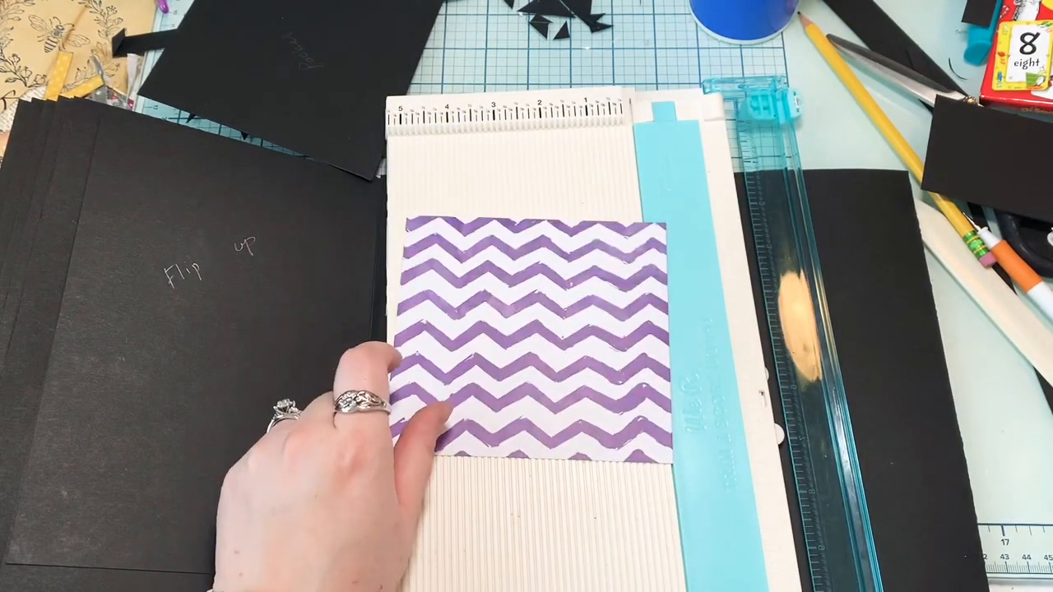